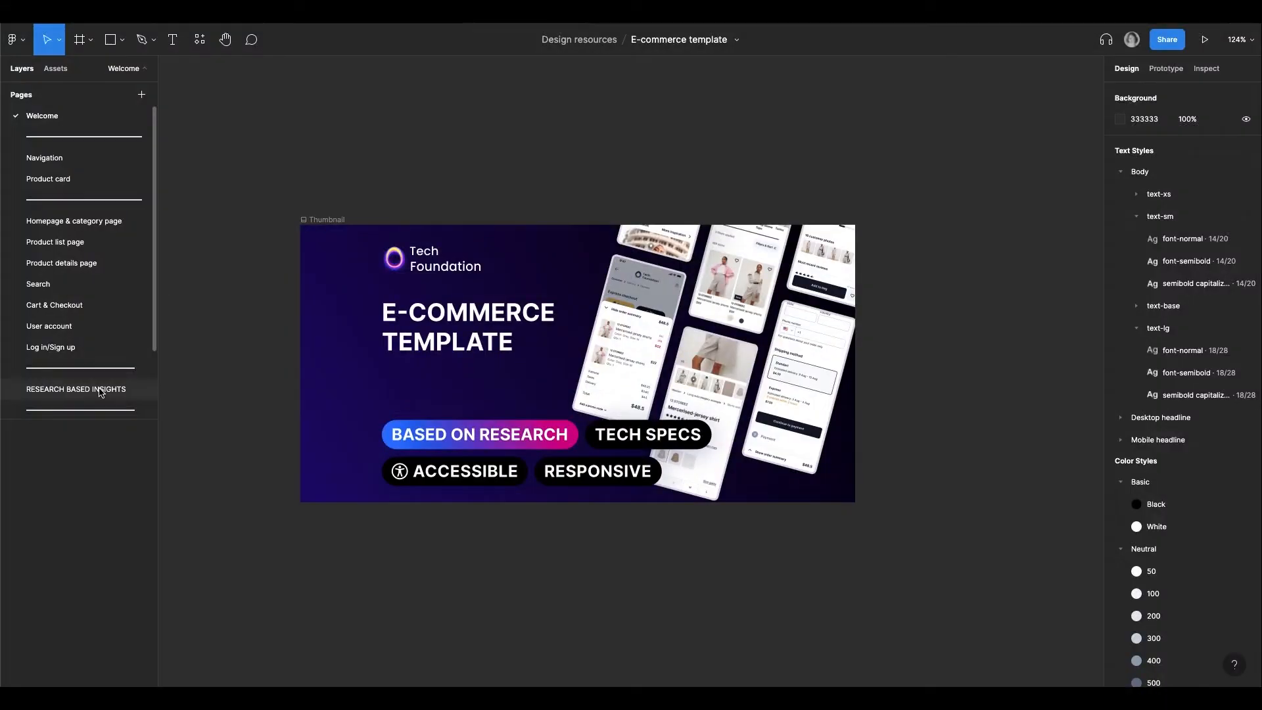
Step: View the Research Based Insights page and zoom through its 116 insight cards grouped by screen type
left_click(77, 392)
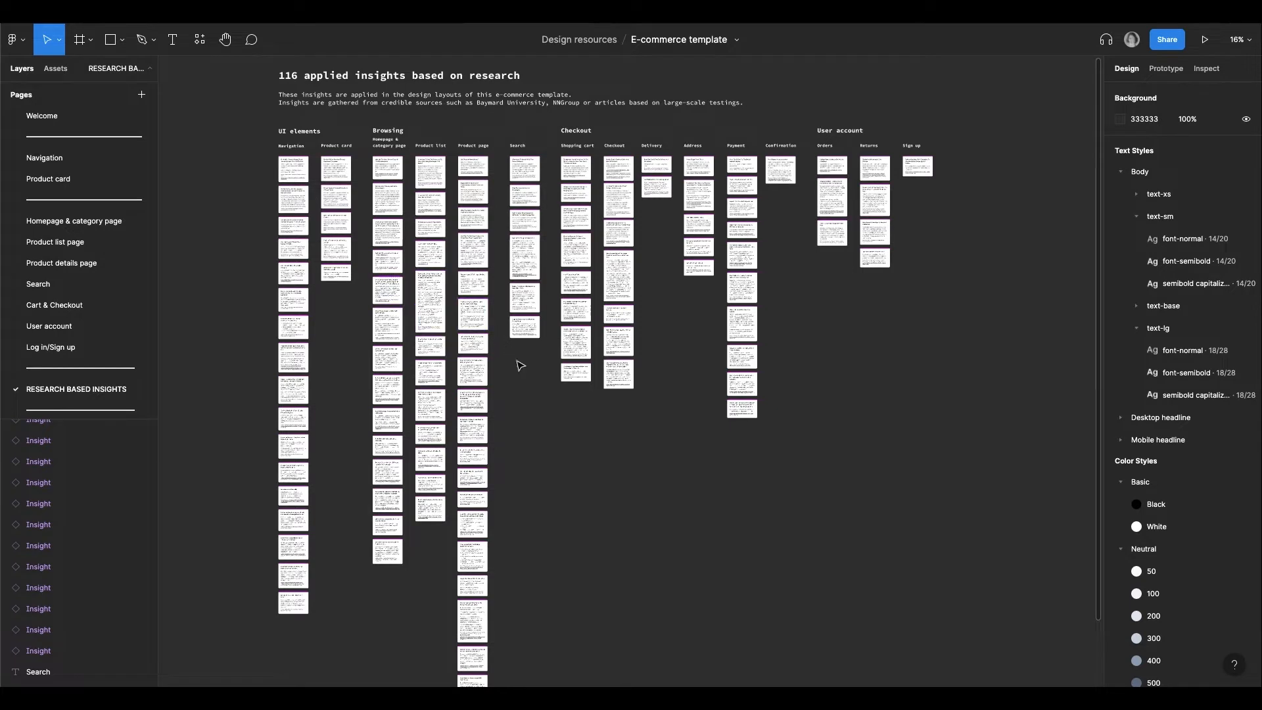
mouse_move(319, 376)
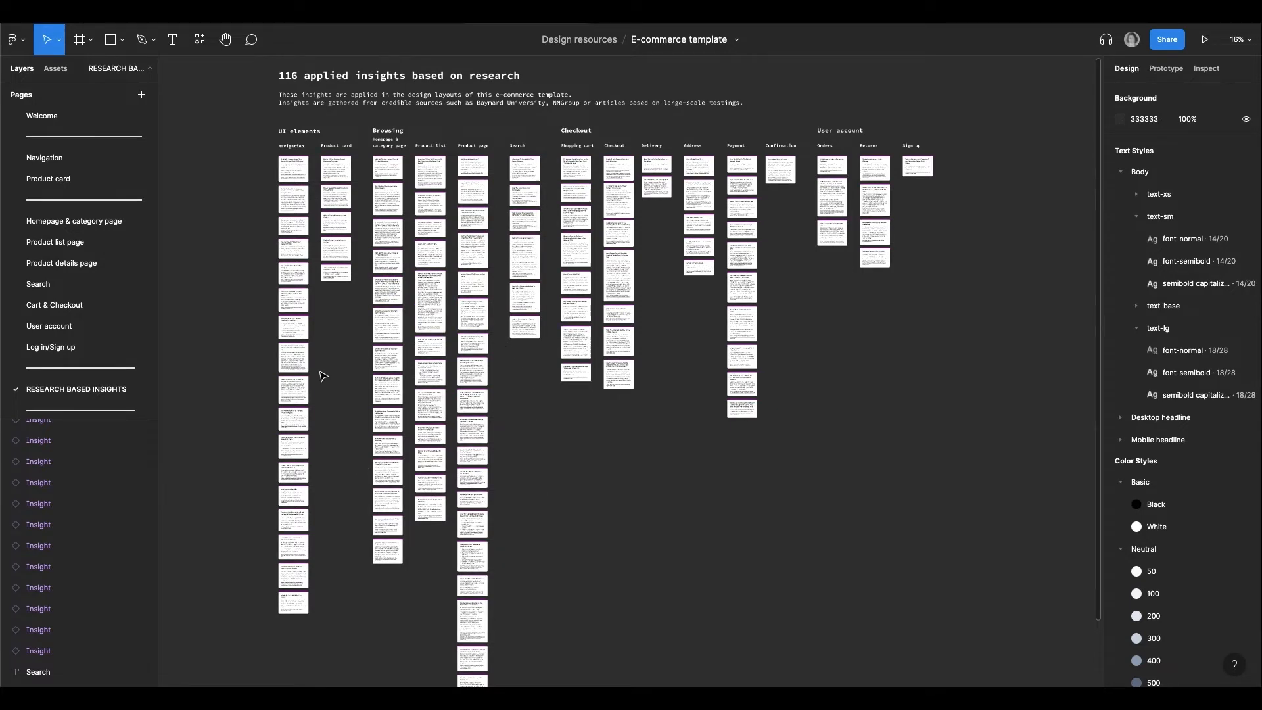
scroll("up", 3)
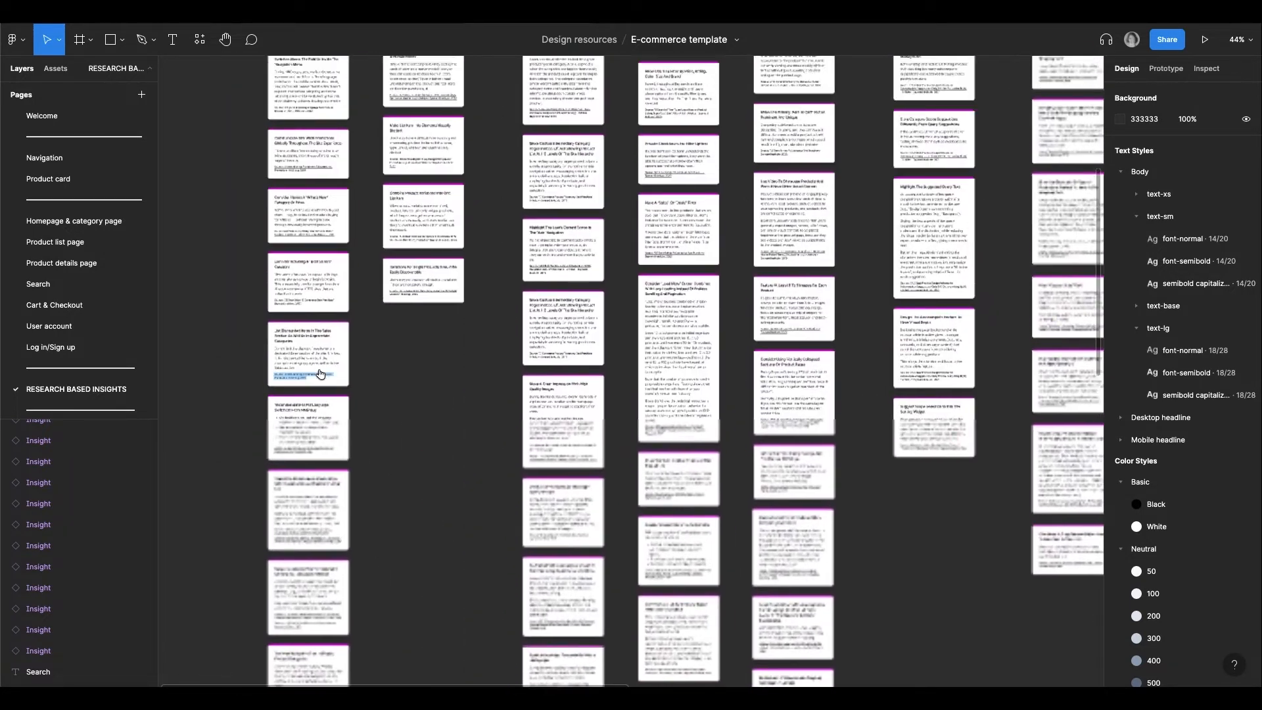
scroll("down", 3)
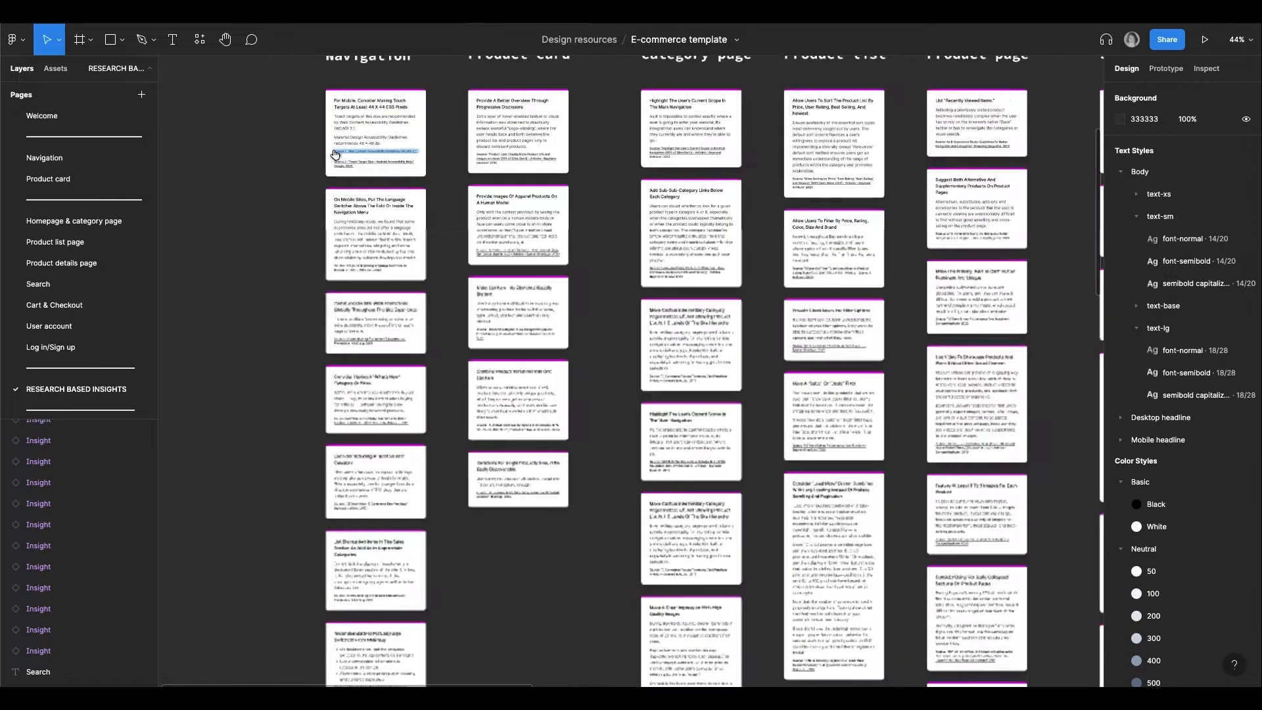
scroll("up", 3)
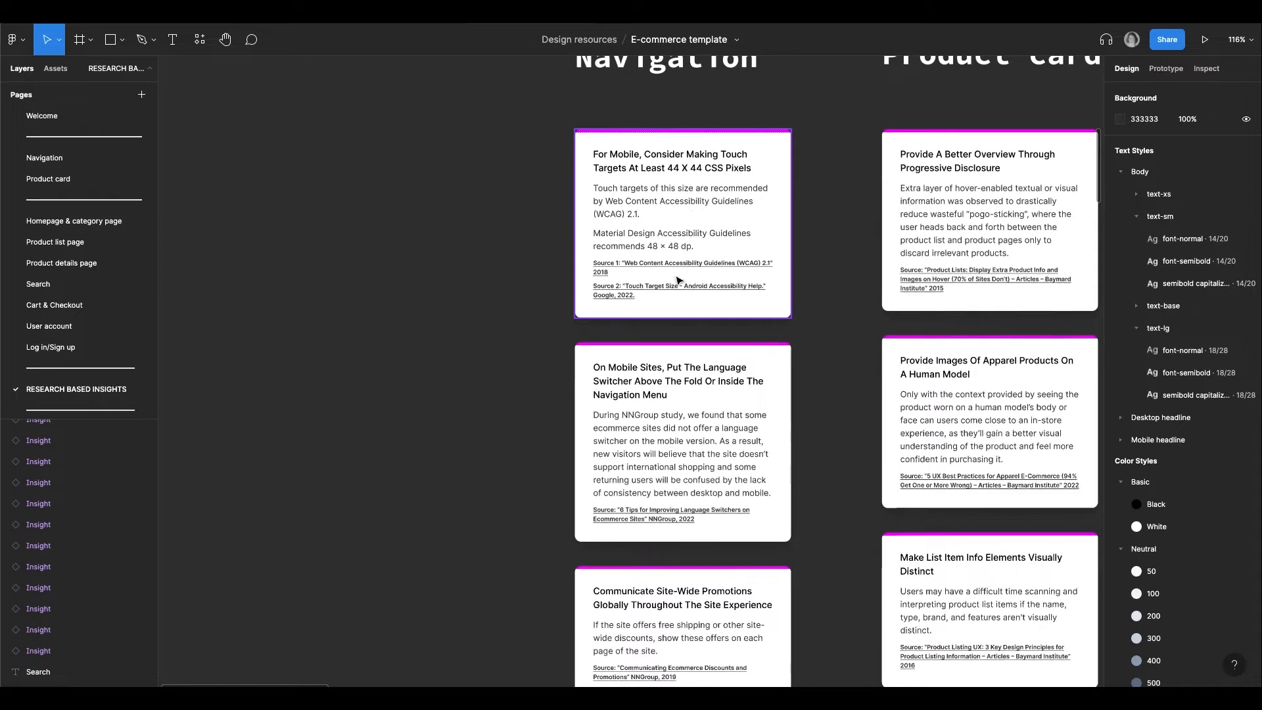
left_click(679, 289)
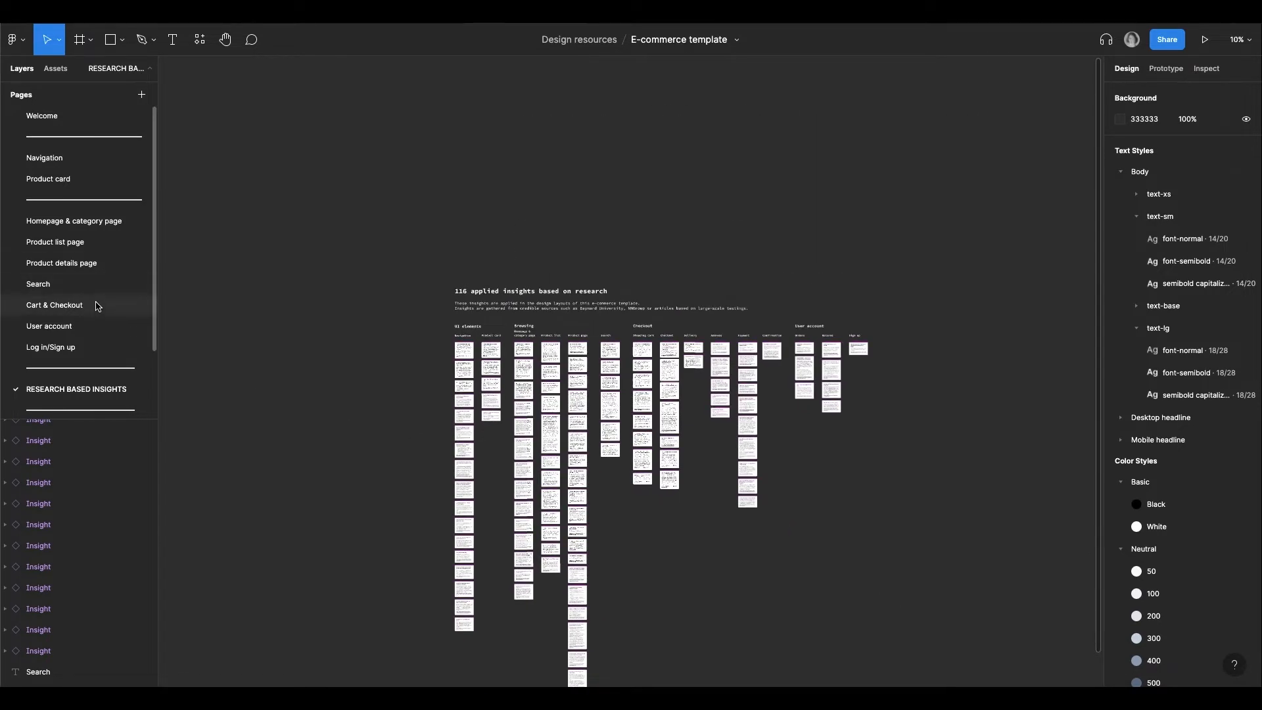
Step: View the Cart & Checkout page and scroll to the payment method step with its linked insight cards
left_click(54, 305)
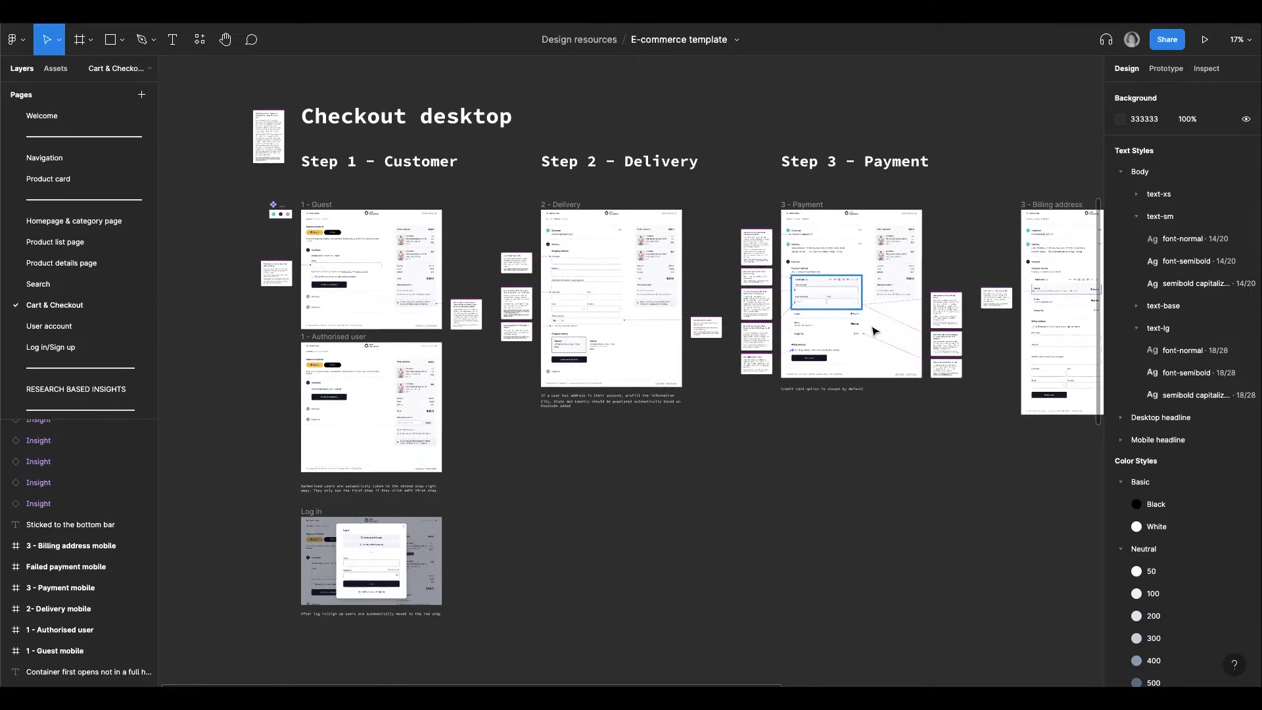
scroll("down", 3)
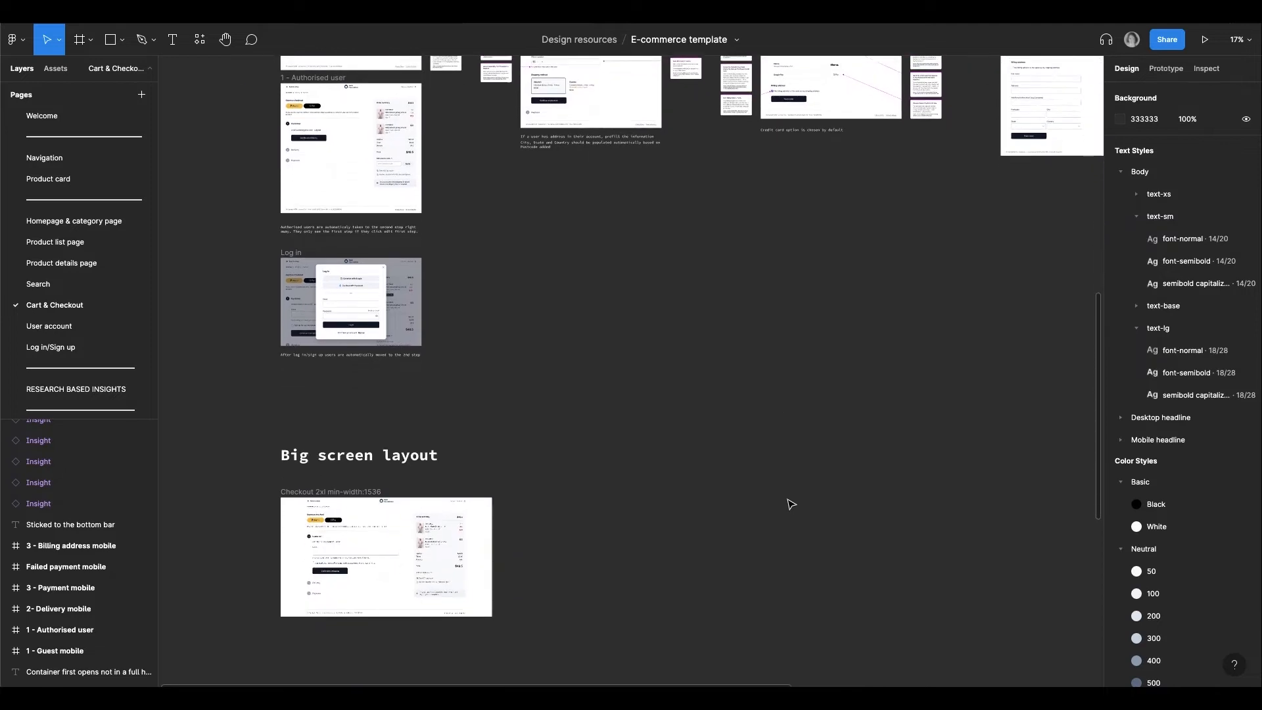
scroll("down", 3)
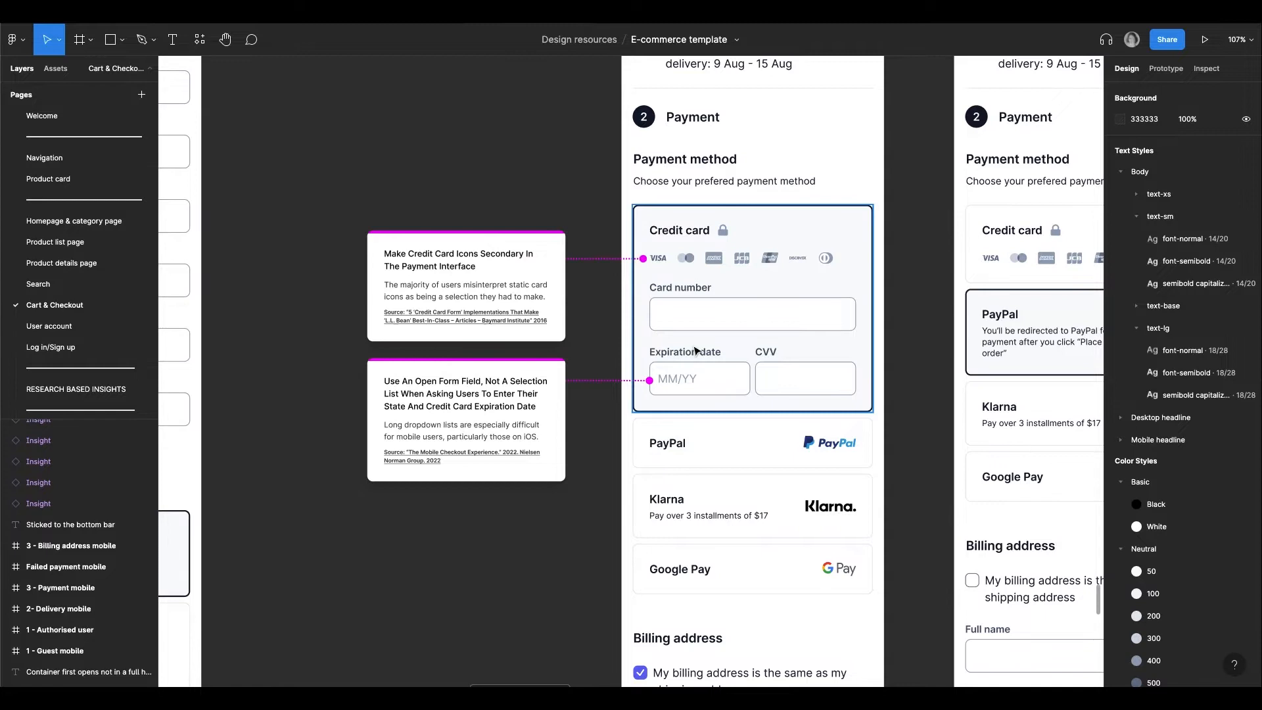
double_click(462, 316)
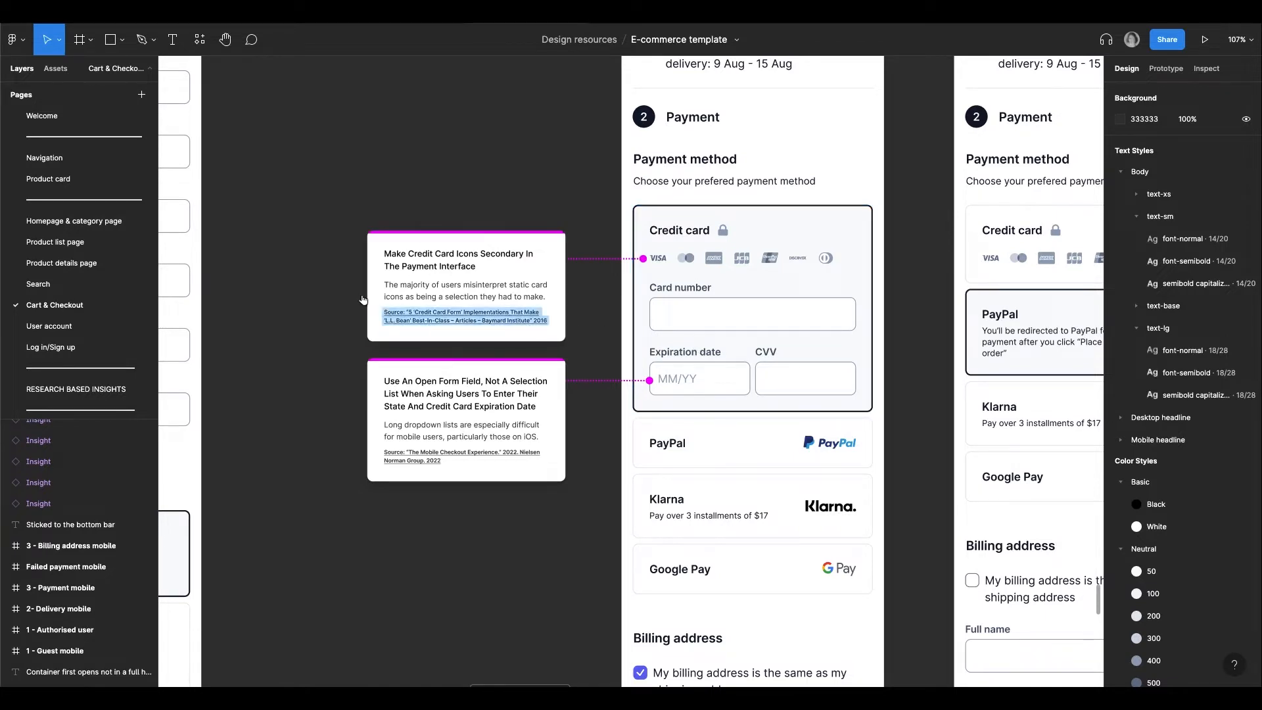
left_click(752, 306)
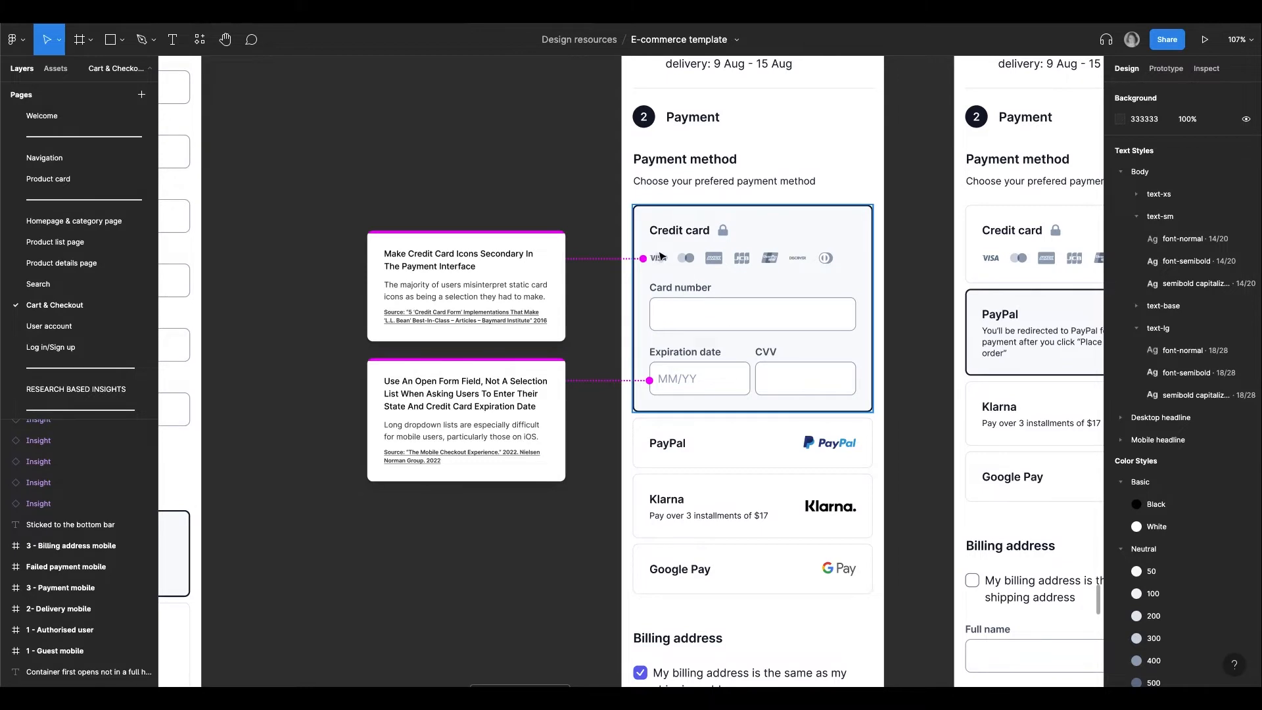
mouse_move(865, 257)
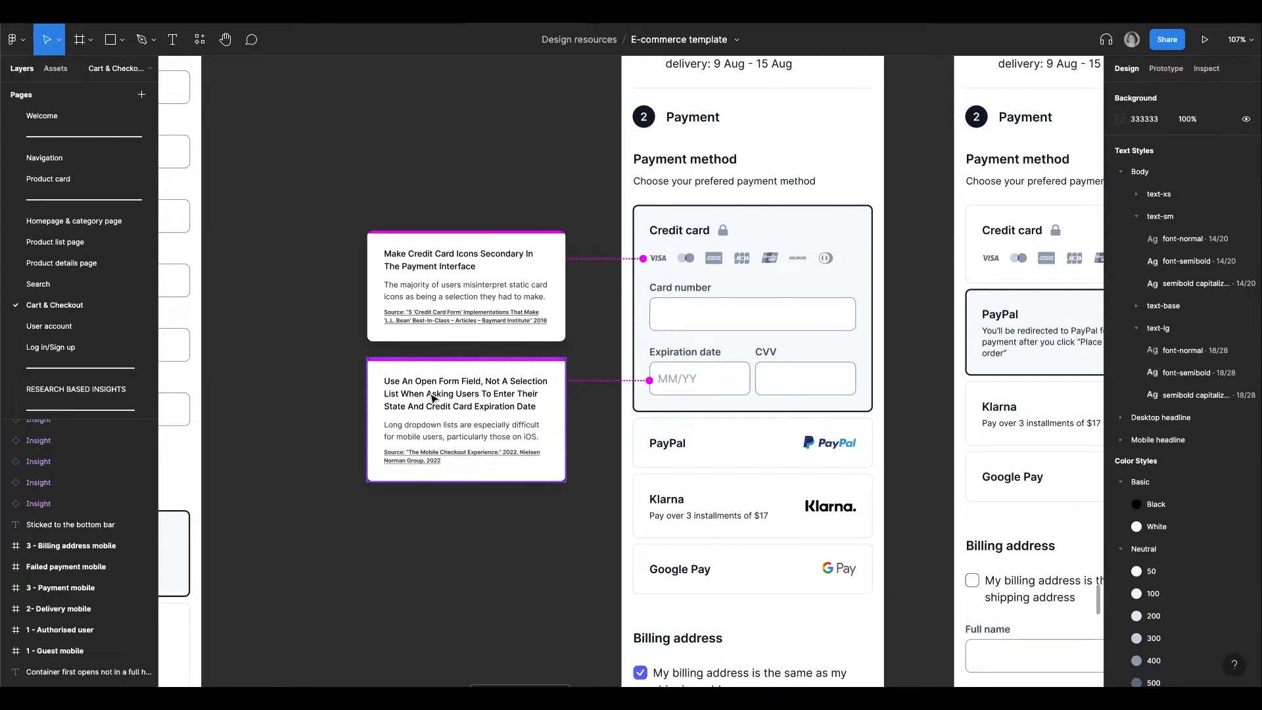
double_click(460, 455)
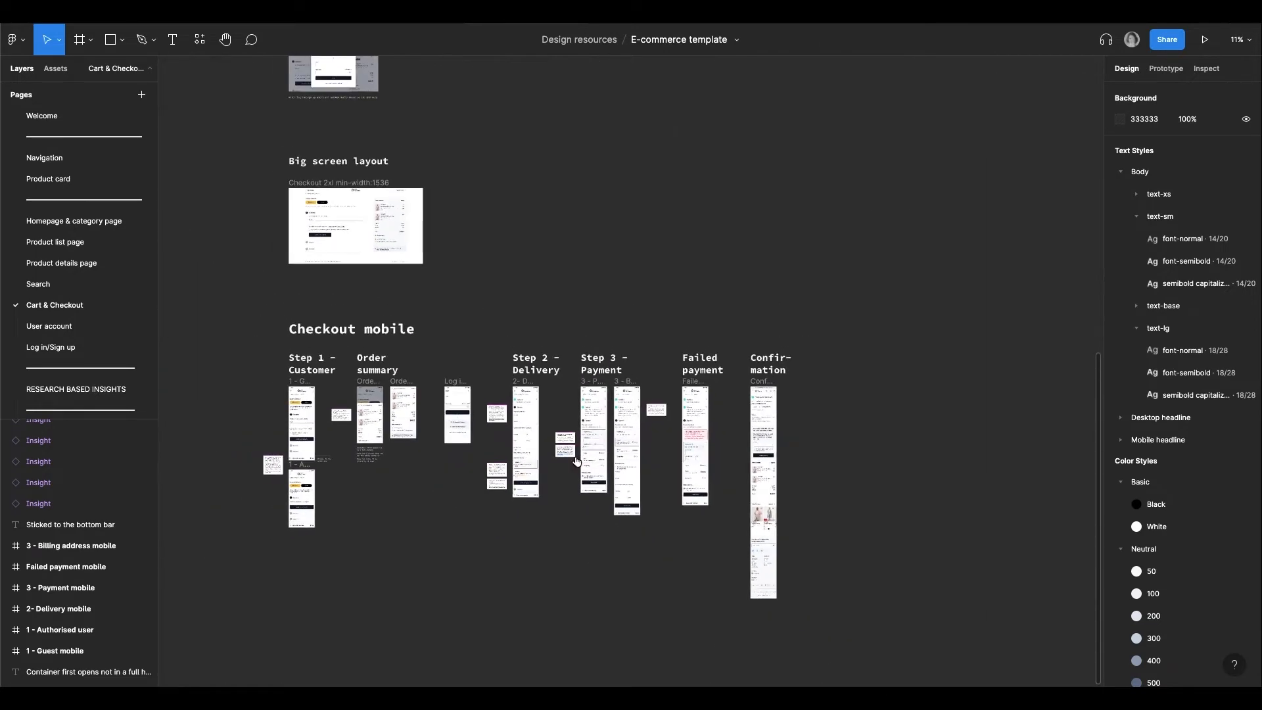
Step: Bring the Checkout desktop frames into view, from customer and delivery through payment and confirmation
scroll("down", 3)
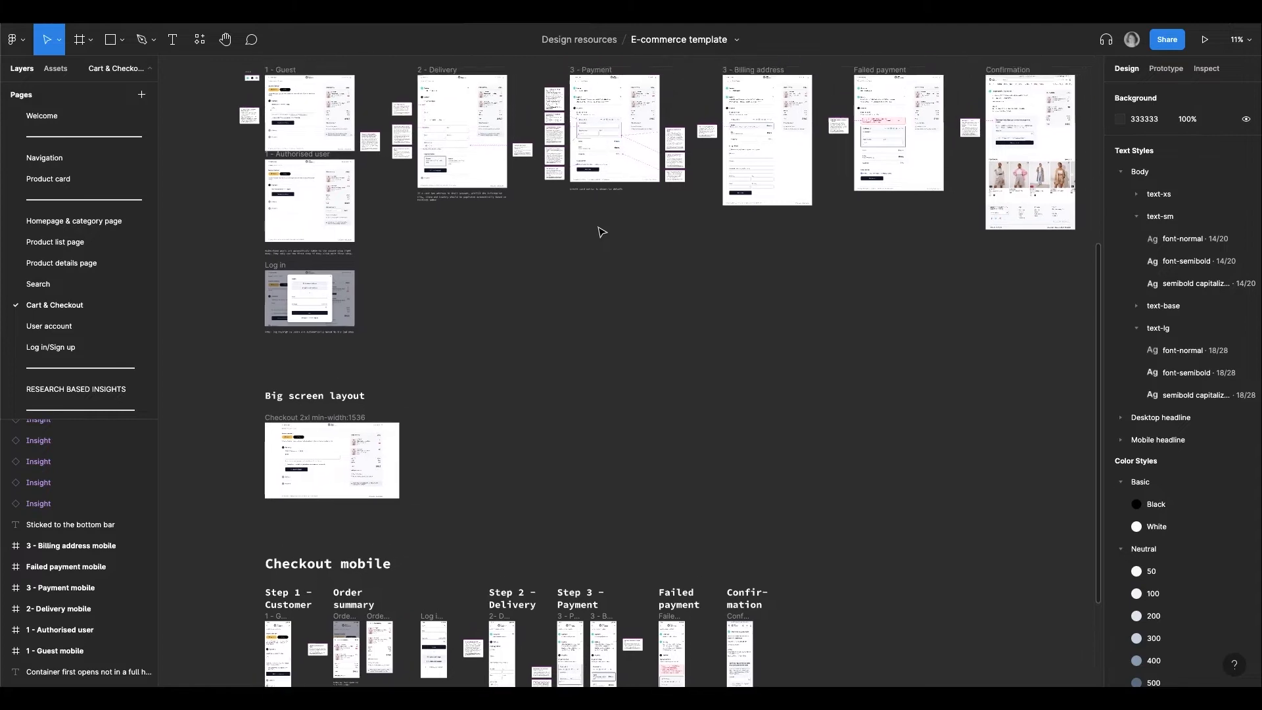
scroll("up", 3)
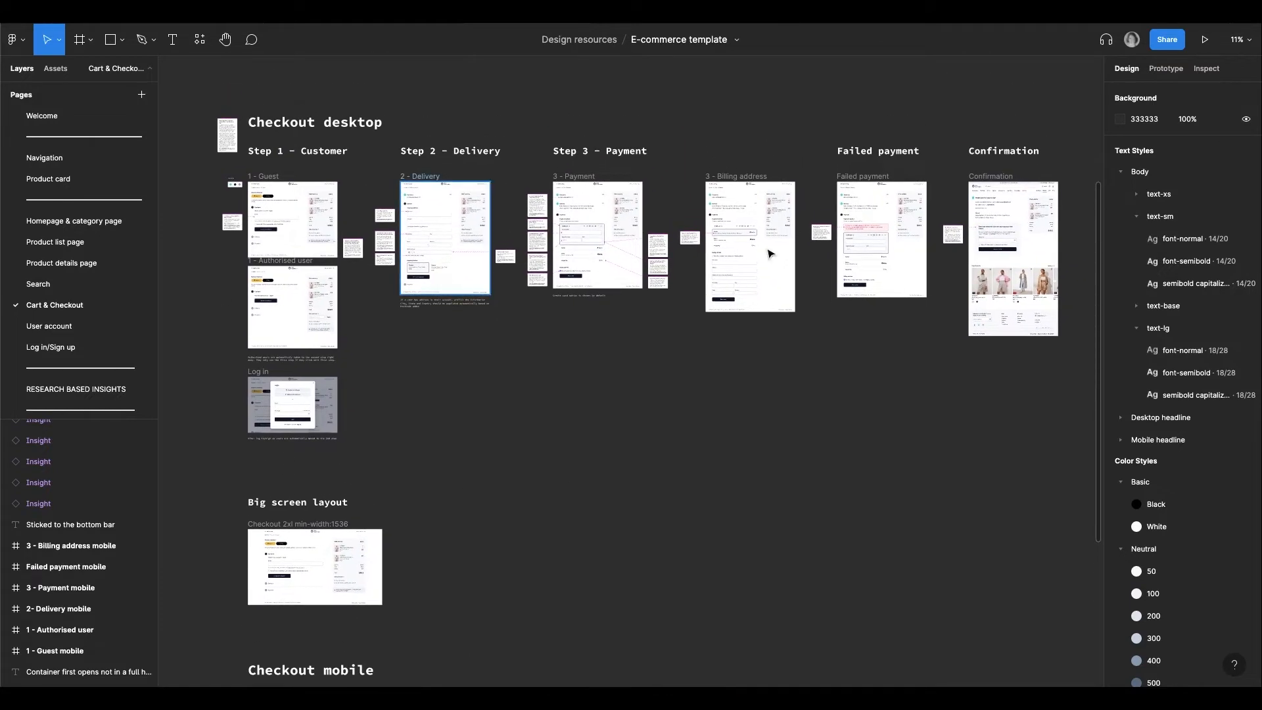
left_click(395, 385)
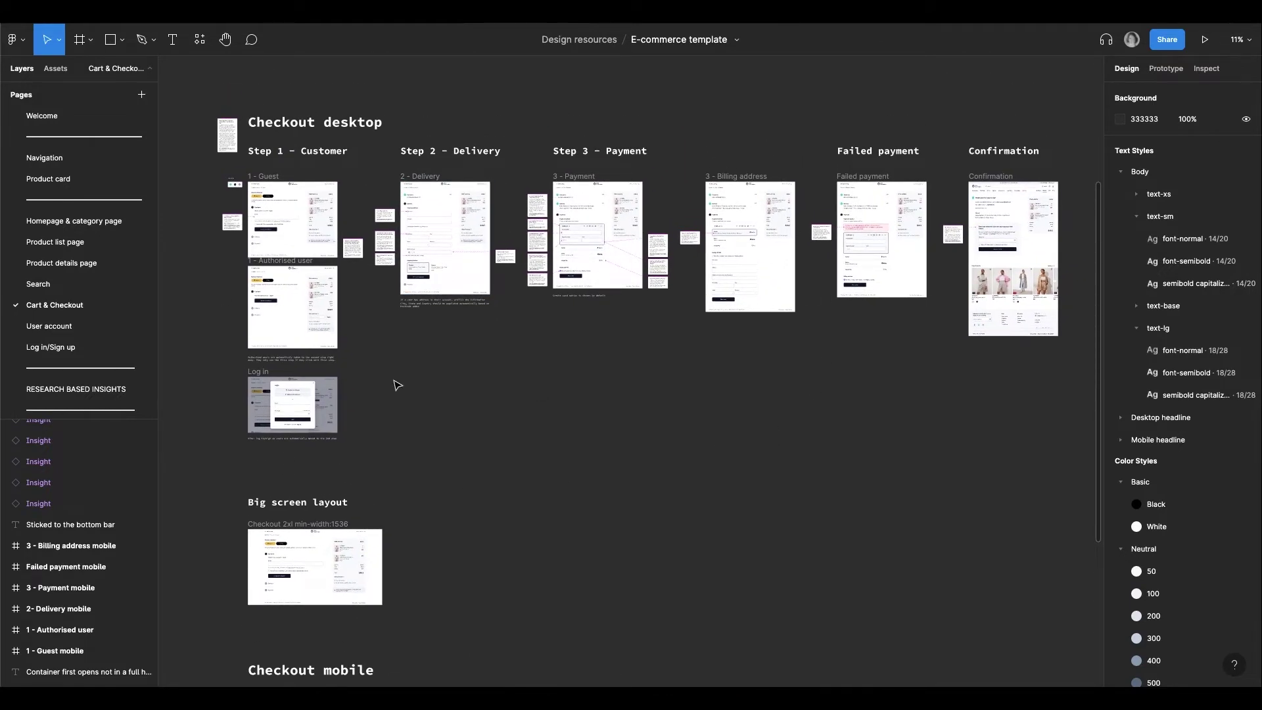
scroll("down", 3)
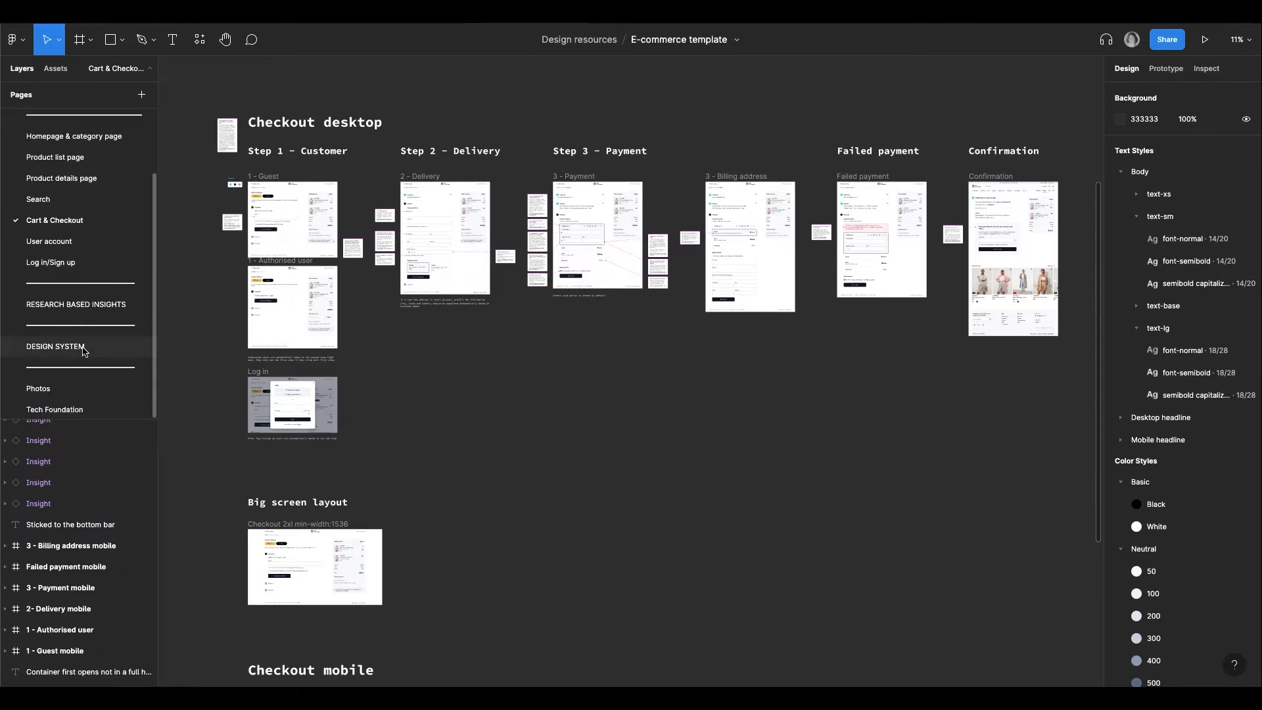
Step: View the DESIGN SYSTEM page's colour palette and scroll through the Color Styles panel
left_click(55, 346)
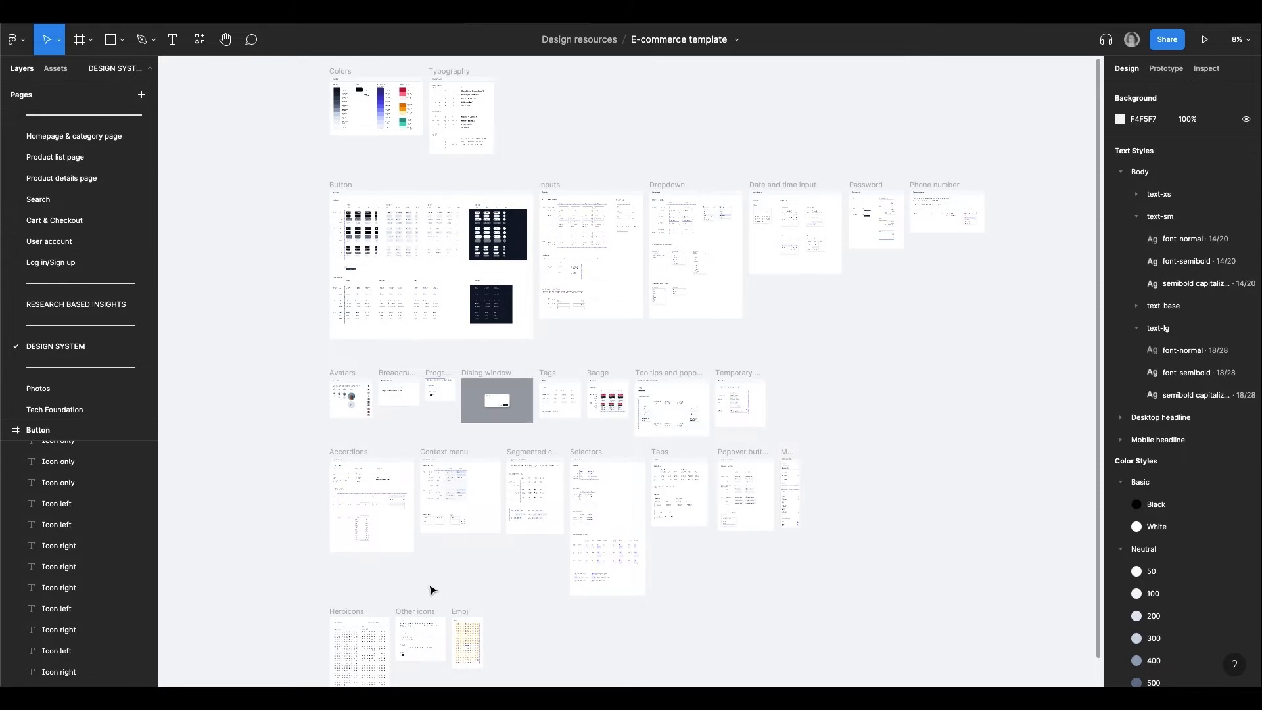
mouse_move(337, 472)
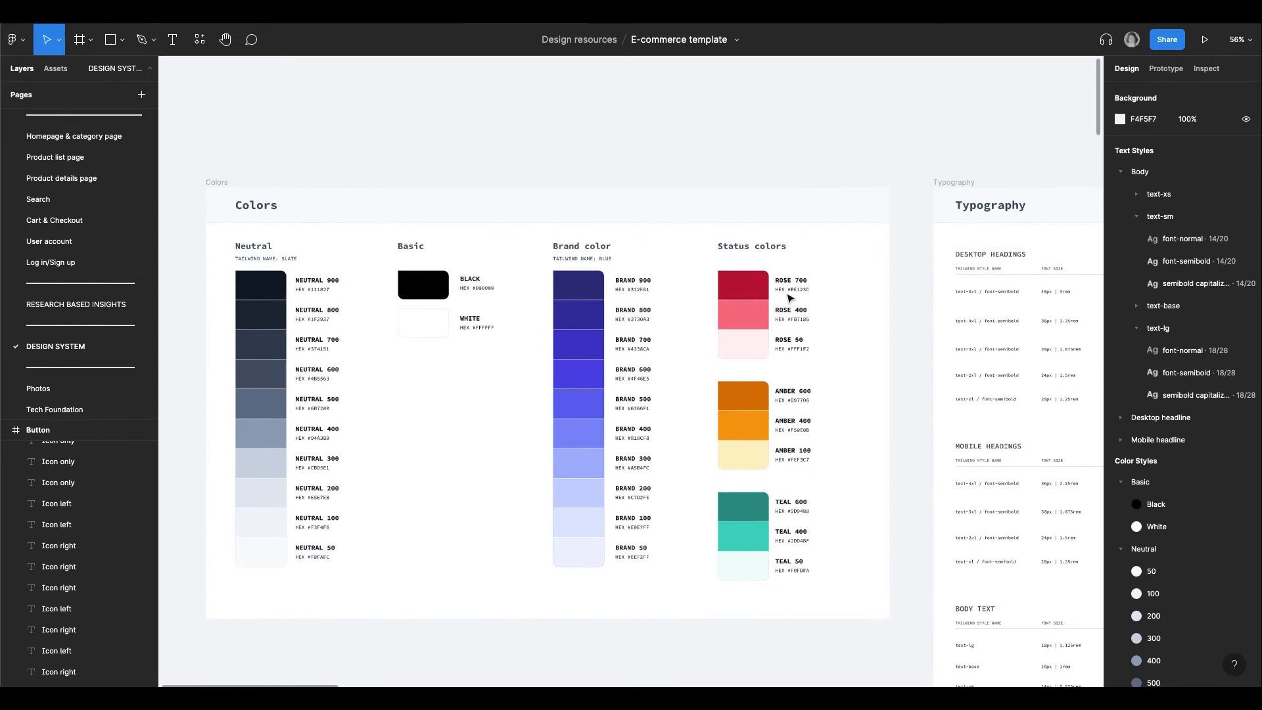
scroll("down", 3)
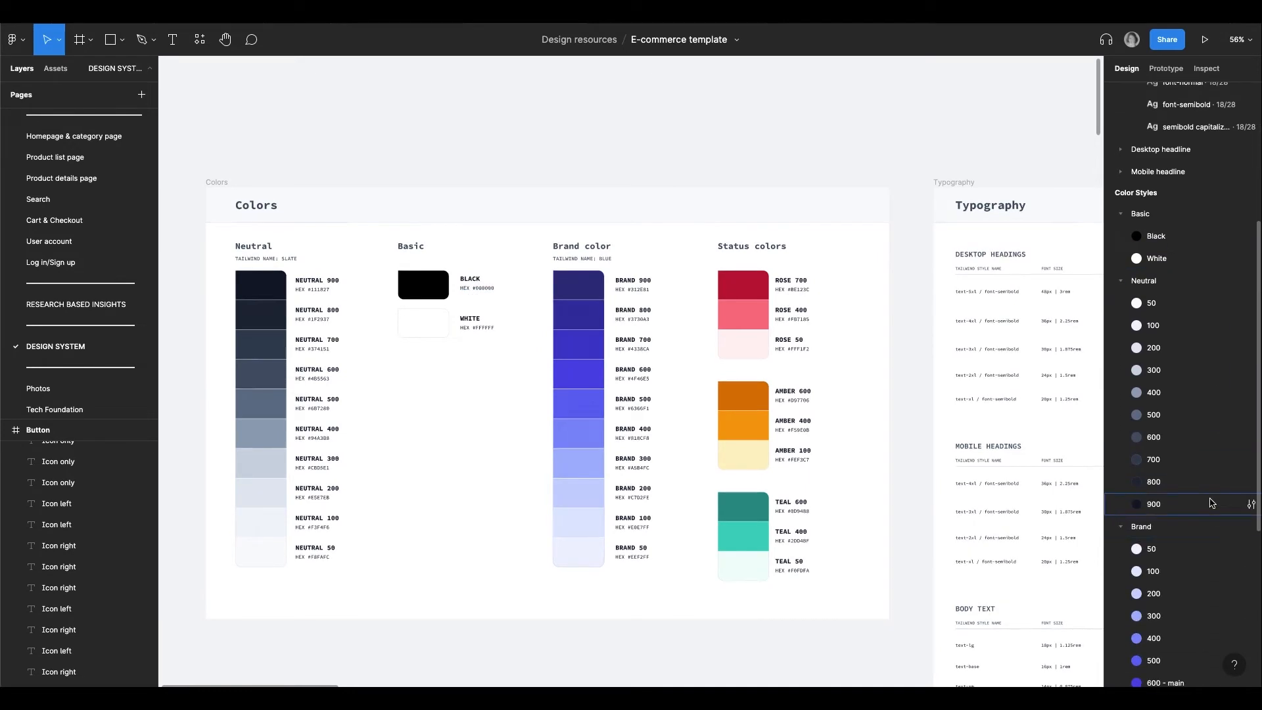
scroll("down", 3)
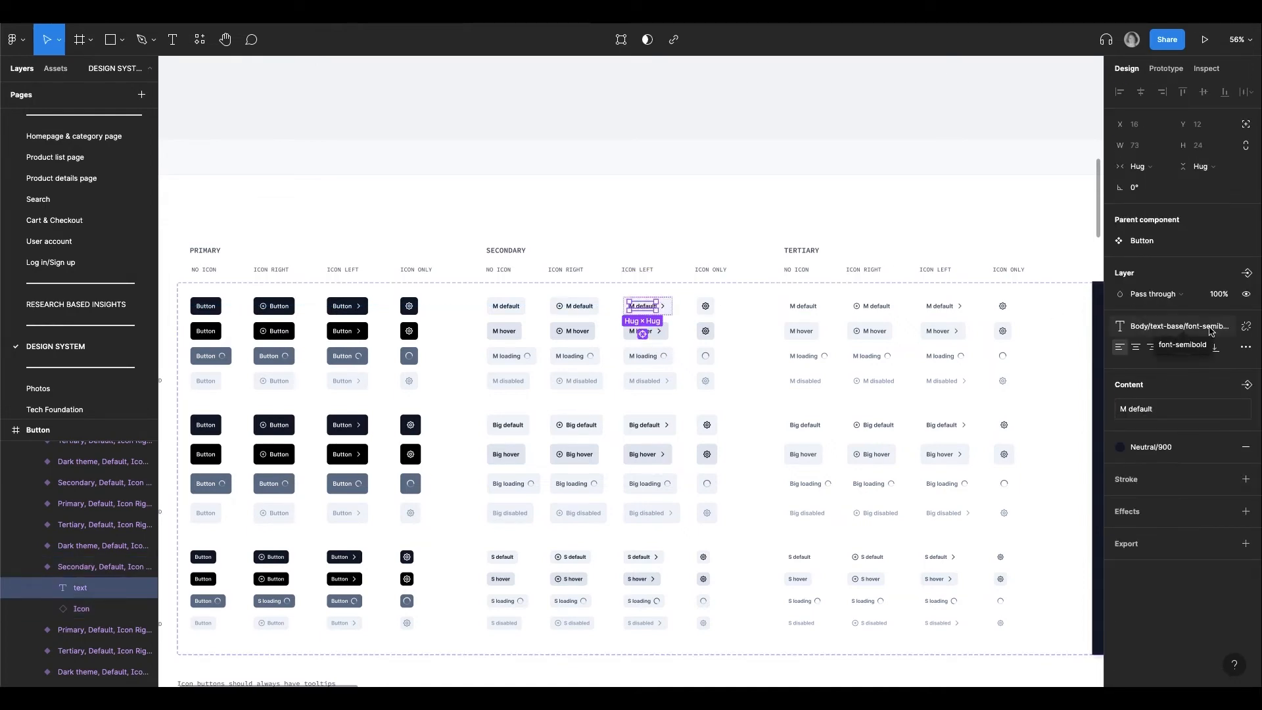
Step: Review the font-semibold text style's properties (Inter Semi Bold, 16) and close the details
left_click(1247, 326)
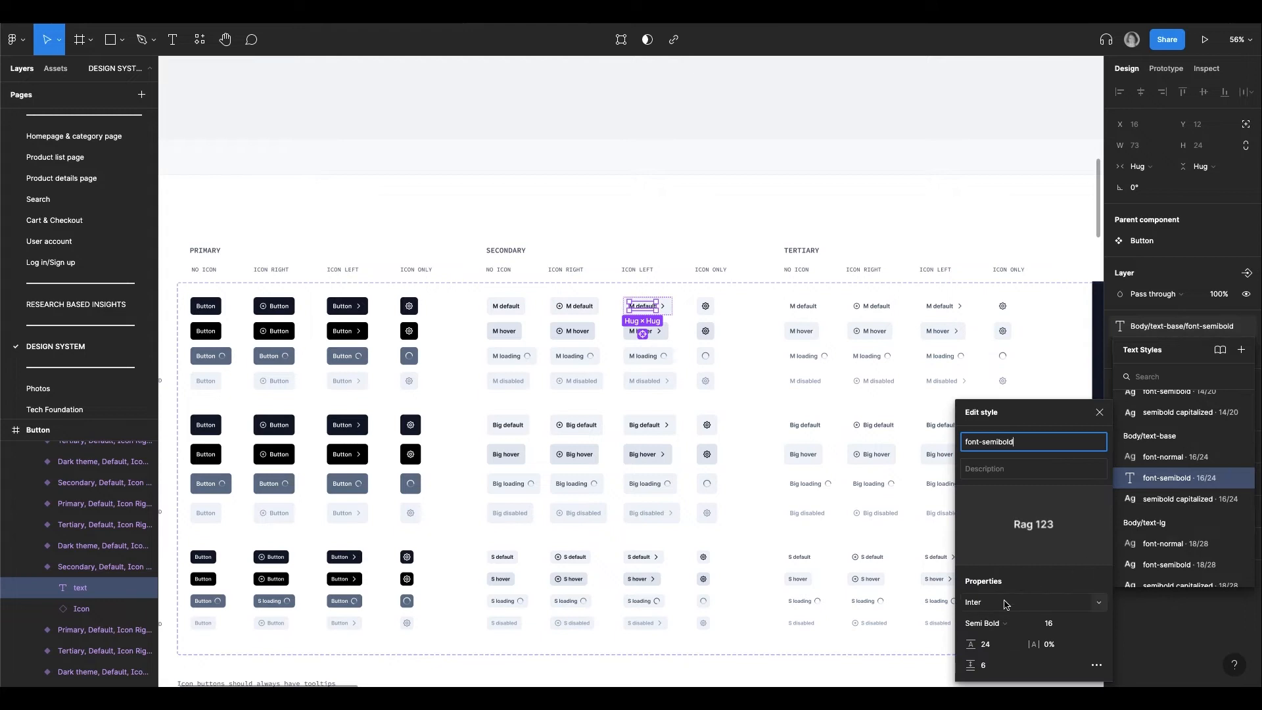
left_click(1005, 602)
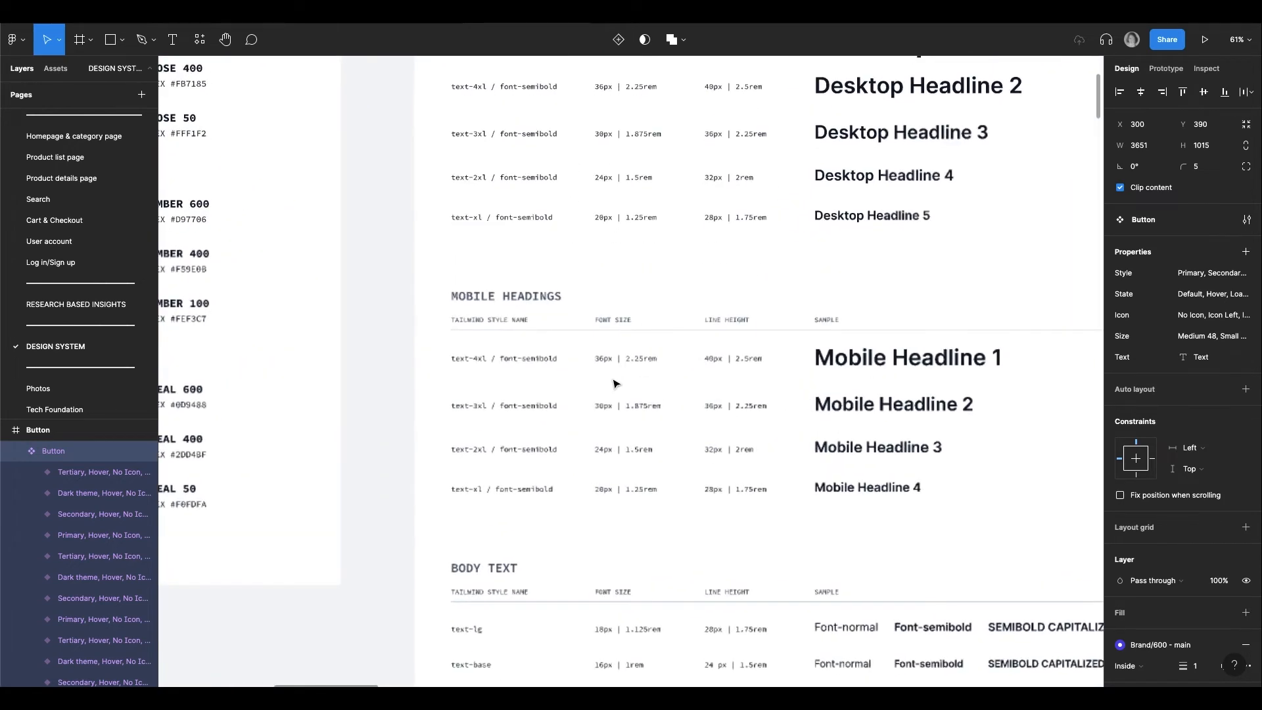
Step: Inspect the ROSE 700 and AMBER 600 swatch label text layers, then clear the selection
left_click(505, 358)
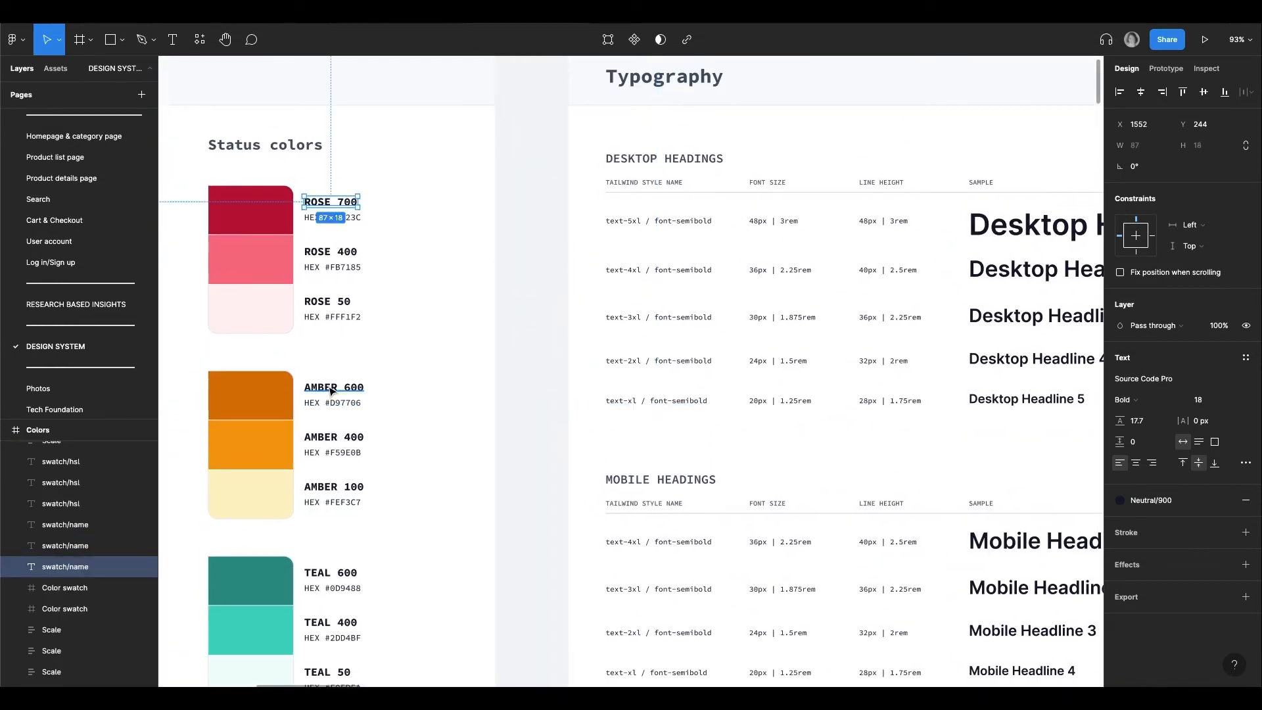
left_click(332, 387)
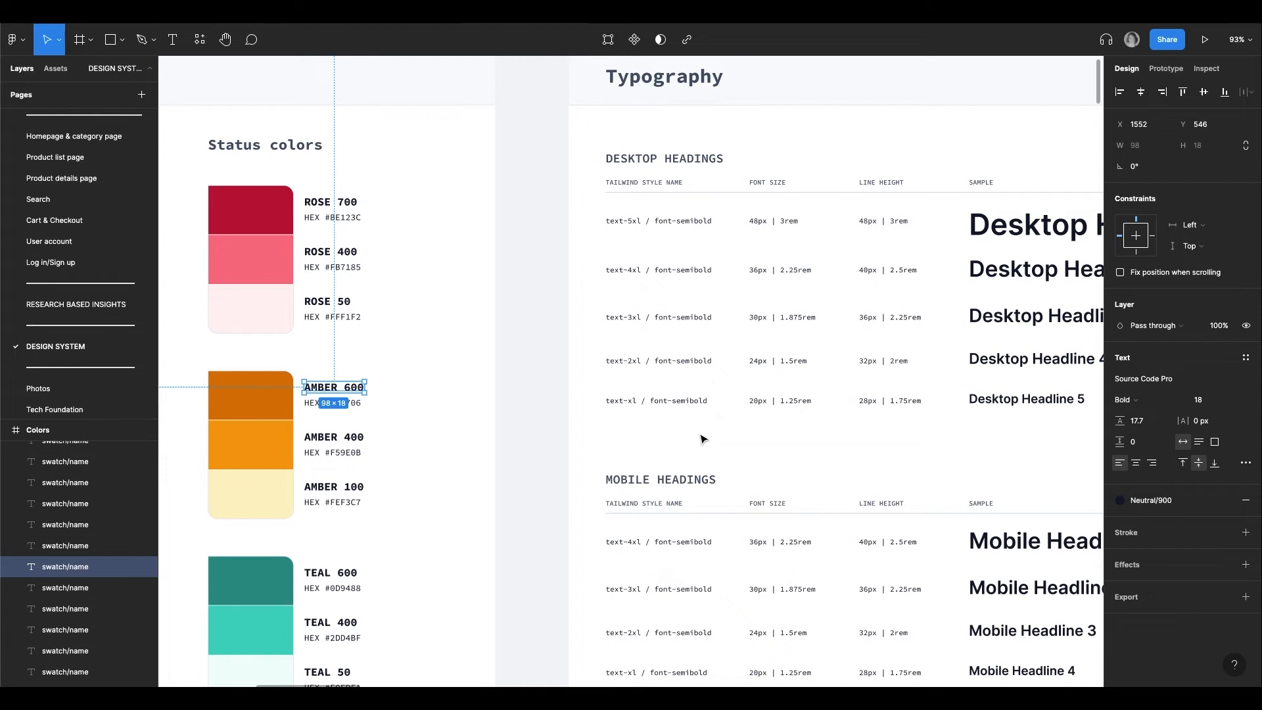
left_click(833, 315)
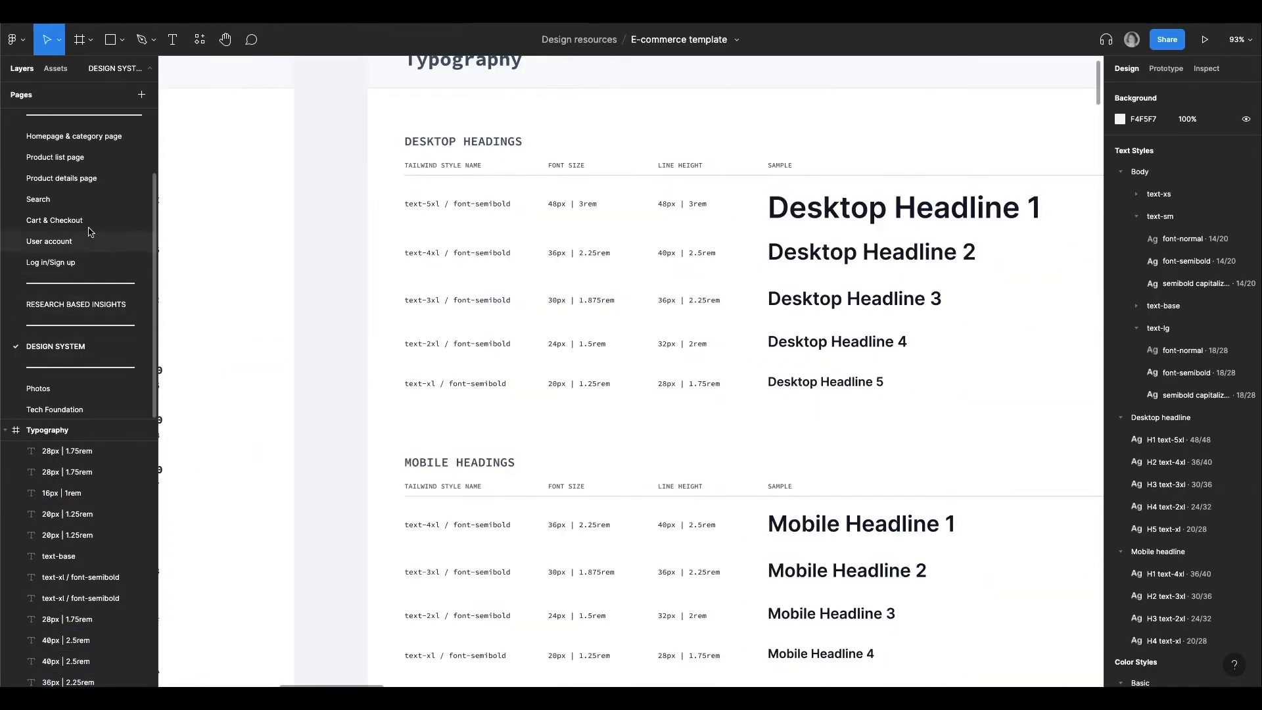
mouse_move(98, 159)
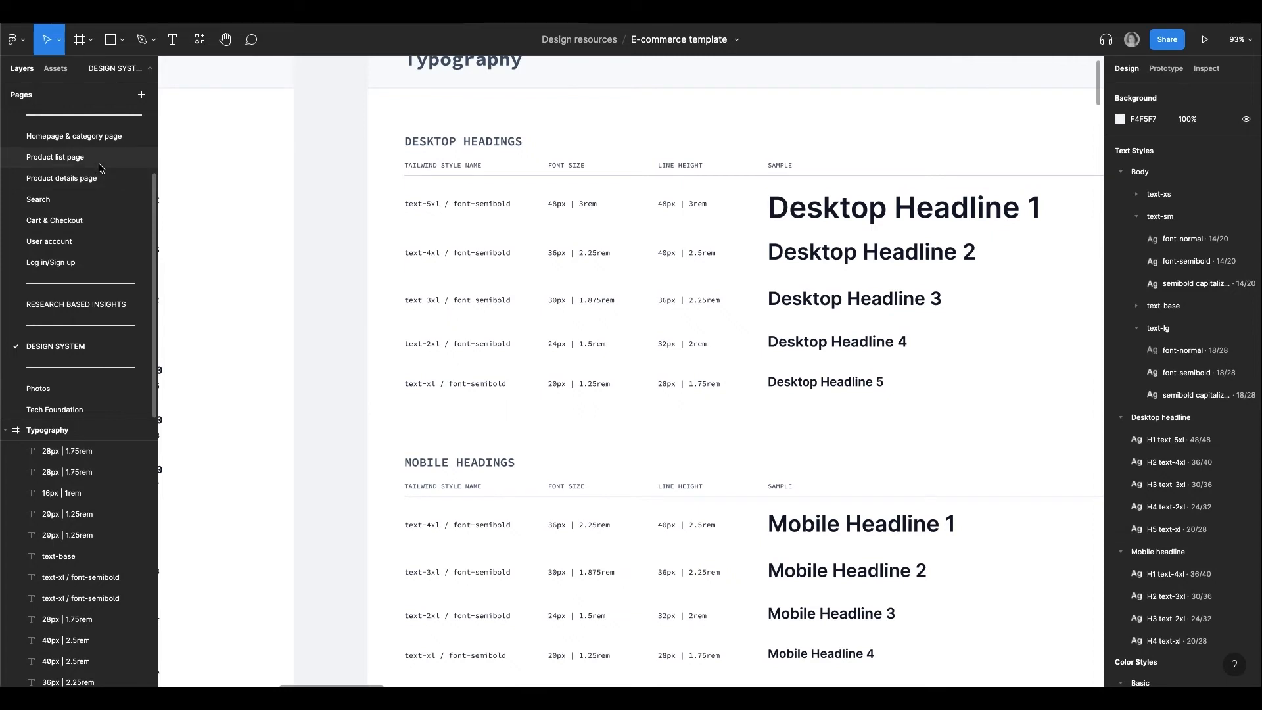
Step: View the Product list page's XL product grid, filters-and-sorting details and responsive versions
left_click(56, 157)
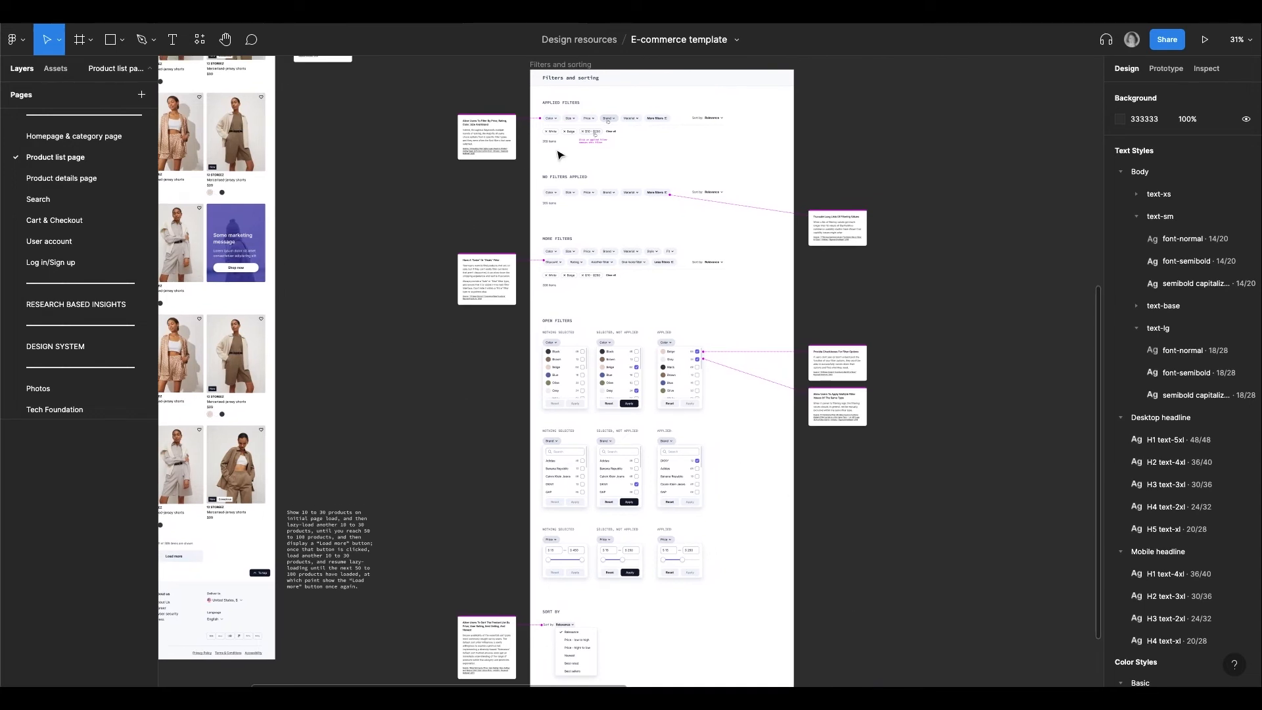
mouse_move(744, 519)
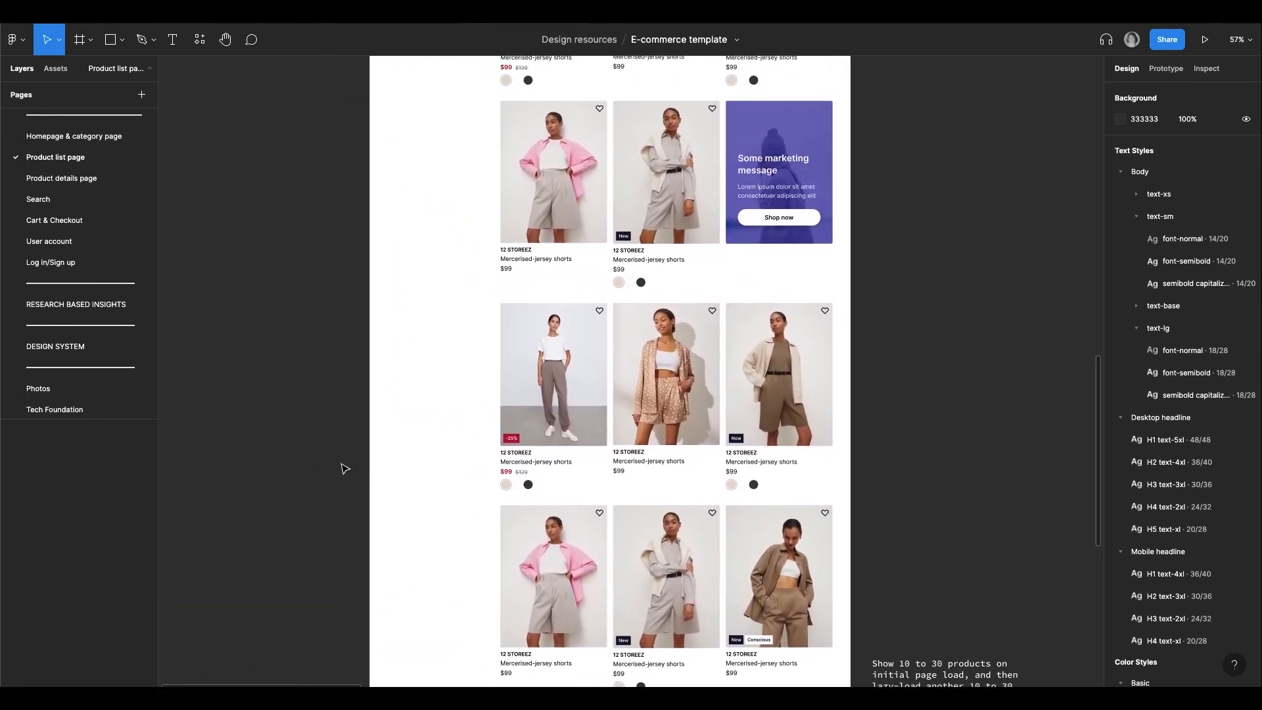
left_click(553, 575)
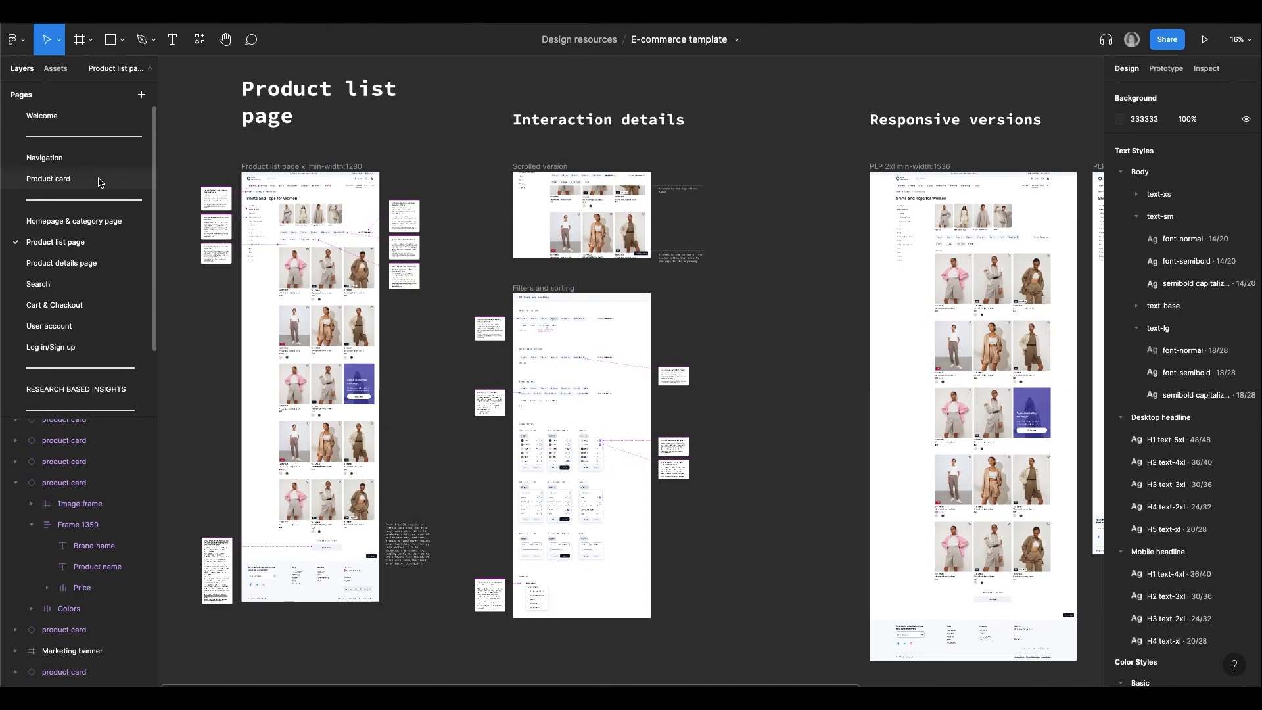
Step: View the Product card page, then return to the DESIGN SYSTEM page's Typography sheet
left_click(47, 179)
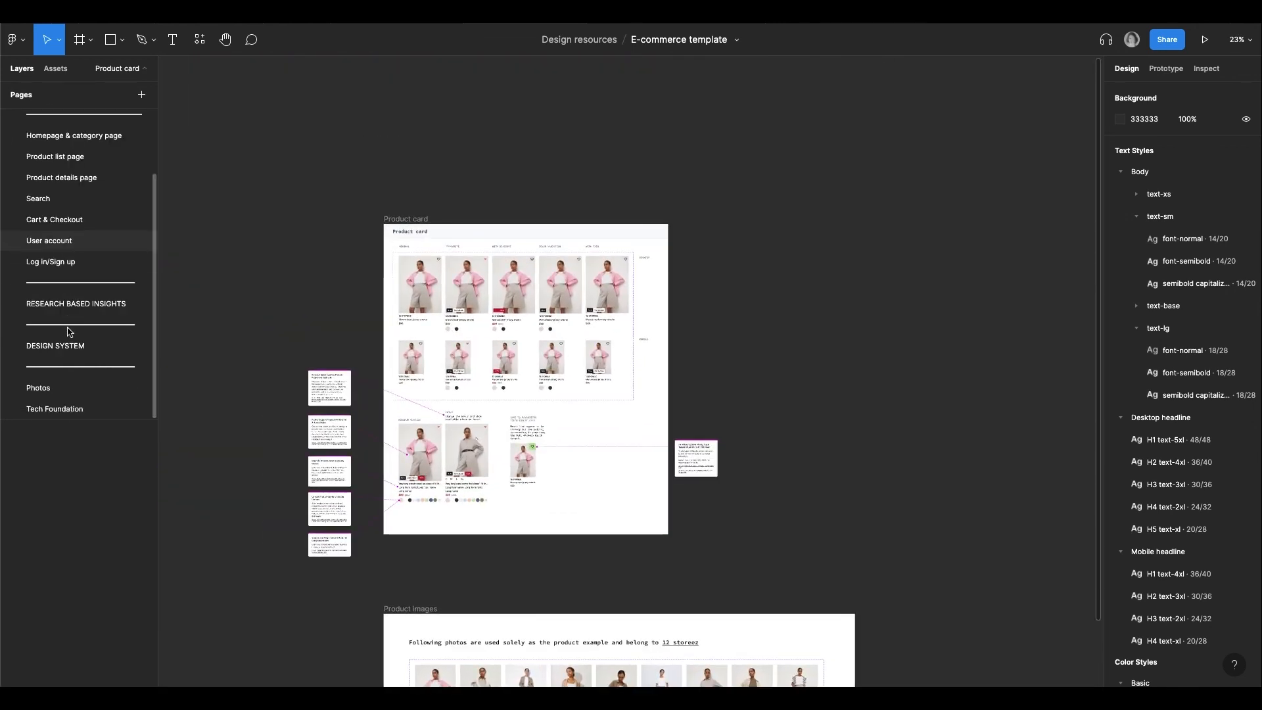
left_click(55, 346)
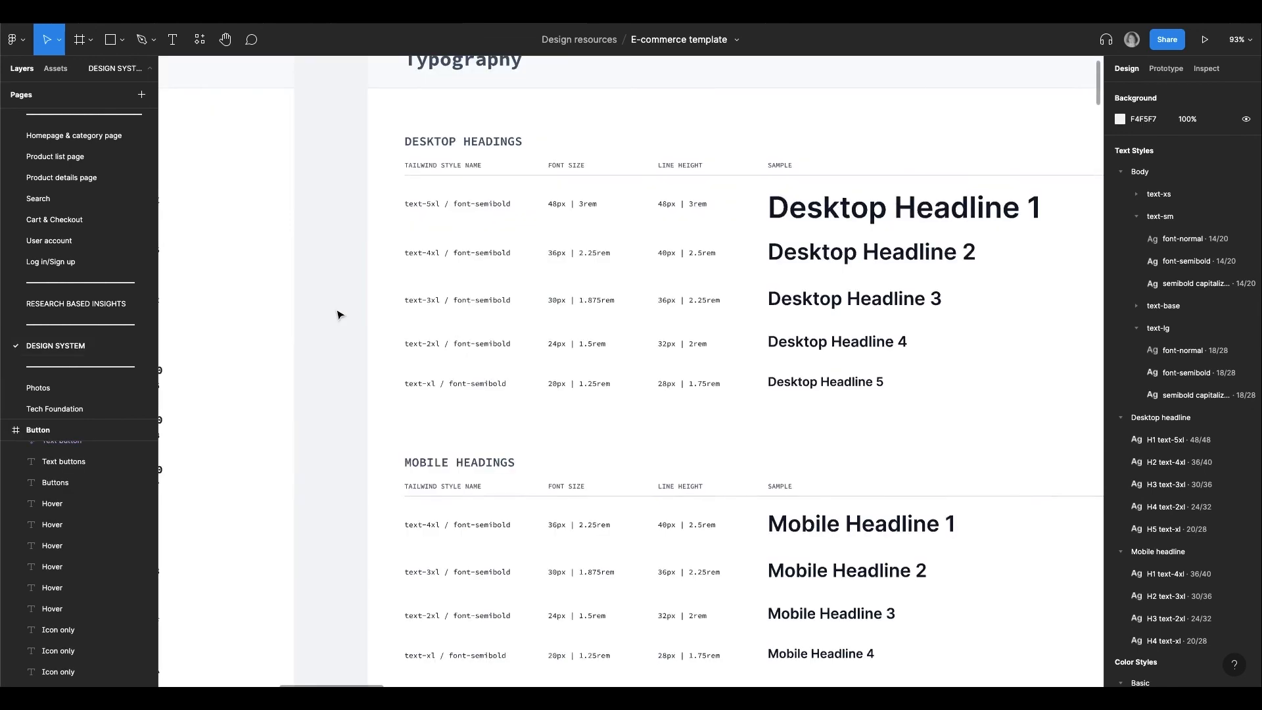